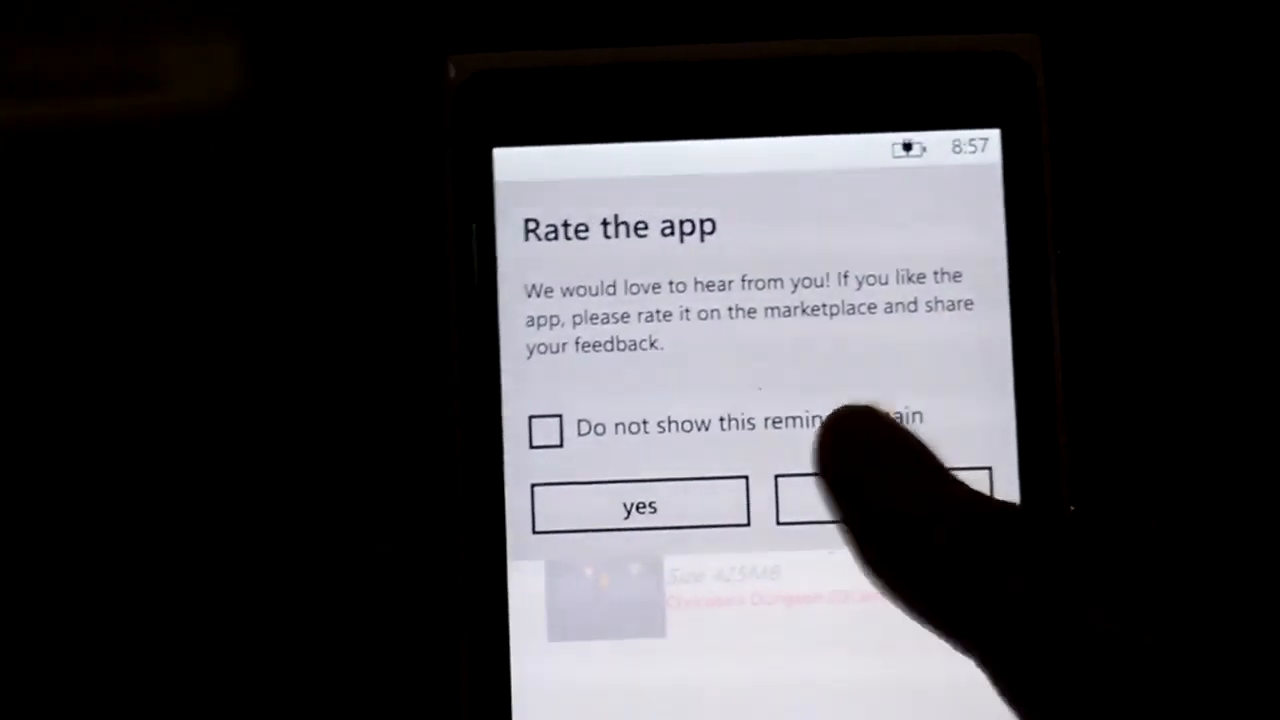
Decline the rate-the-app reminder and choose Upload States to SkyDrive from Manage Saves.
click(880, 505)
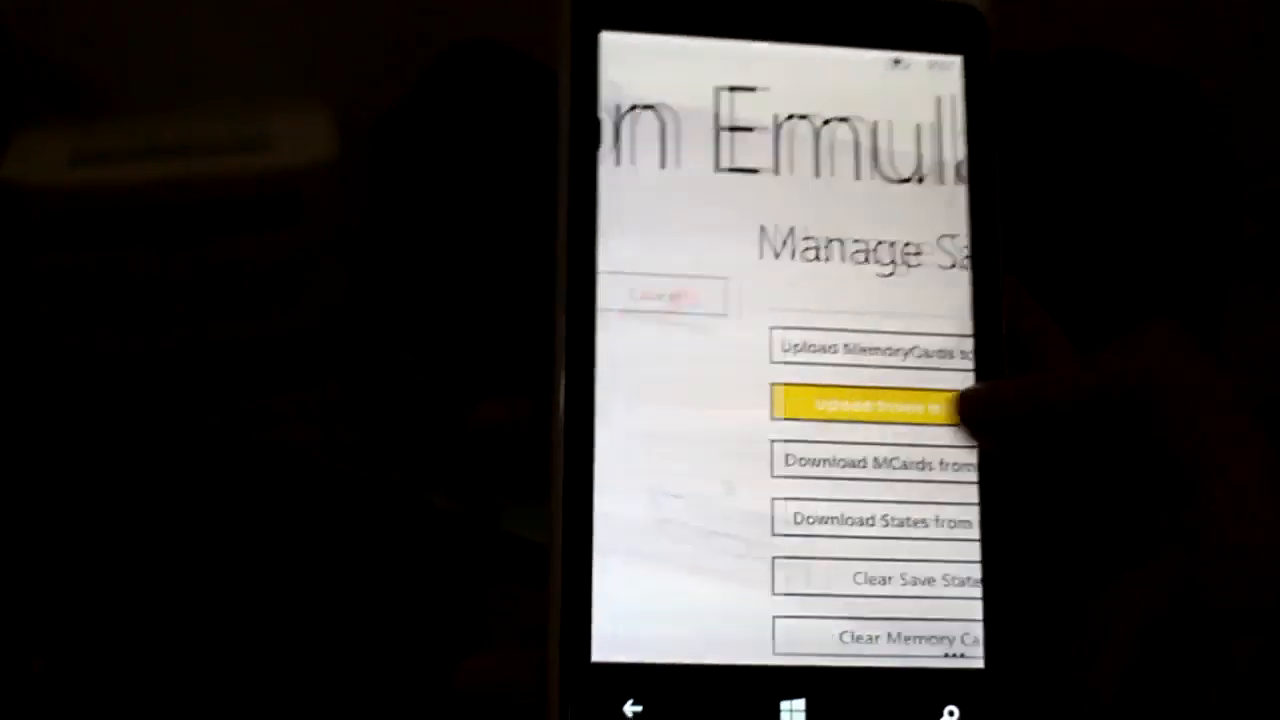
click(868, 406)
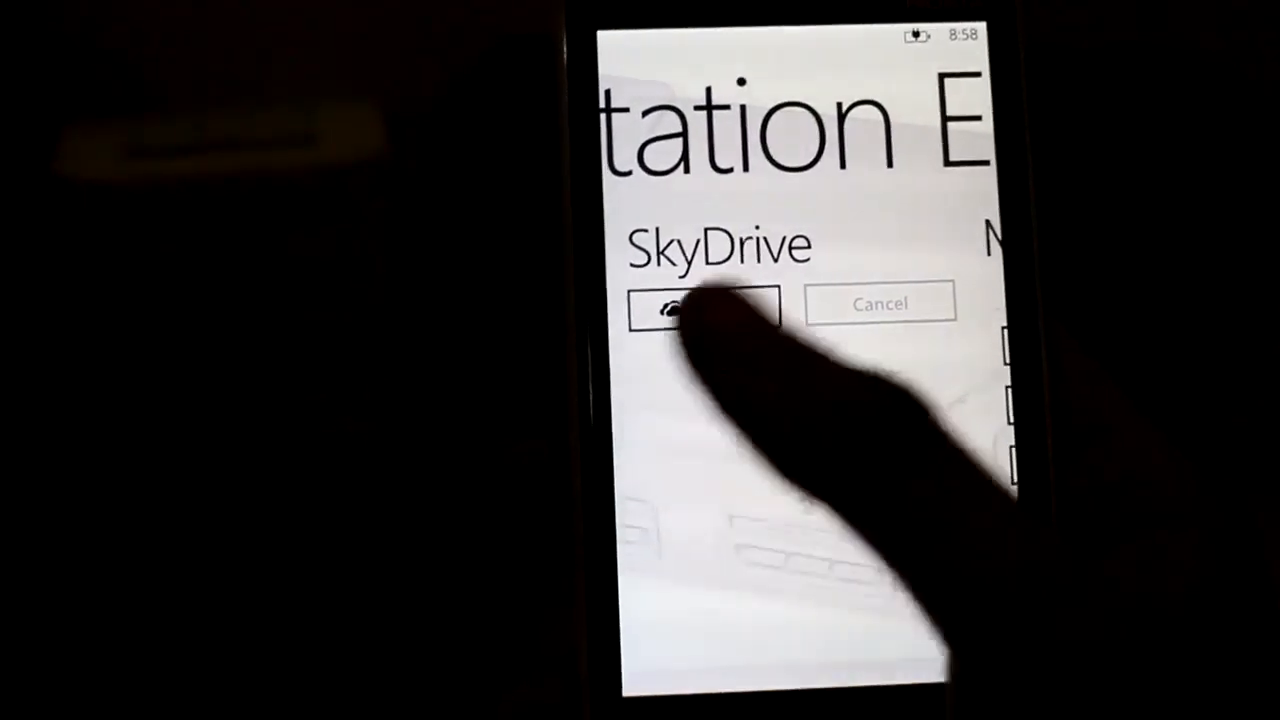
Sign in to SkyDrive from the emulator's sign-in page.
click(680, 302)
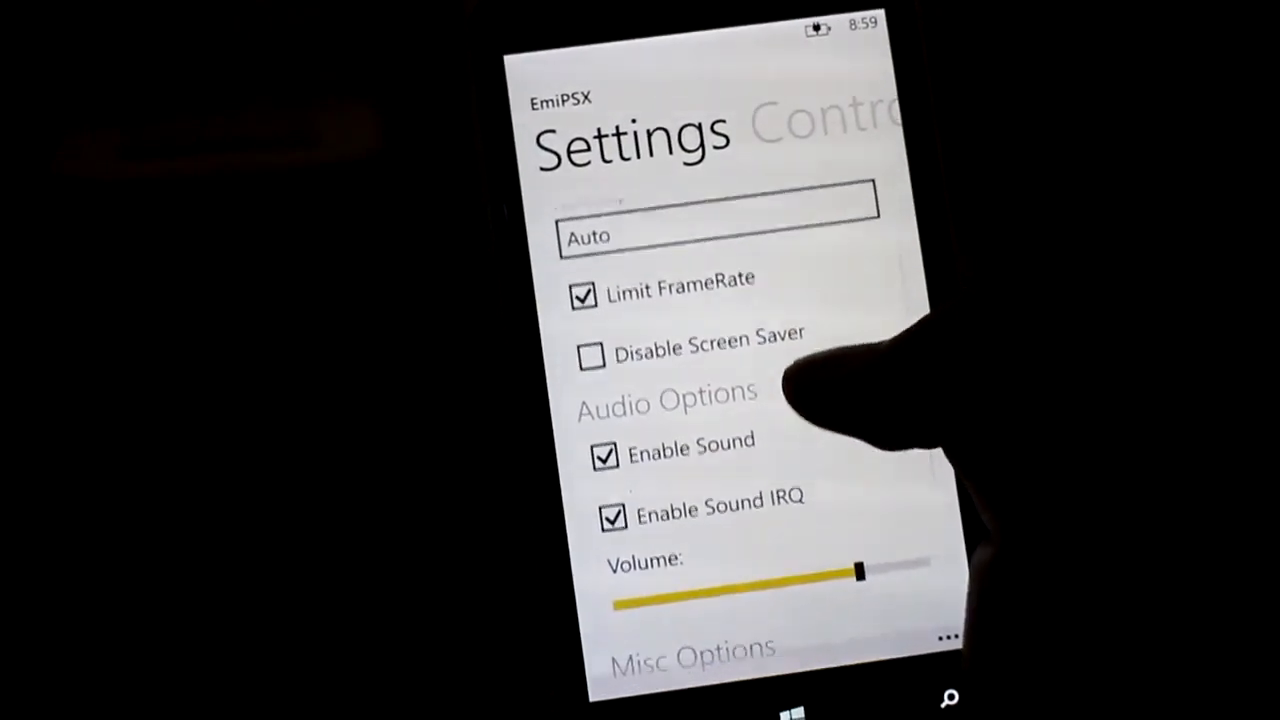
Scroll through the video, audio and misc settings toward Control Settings.
scroll(down, 3)
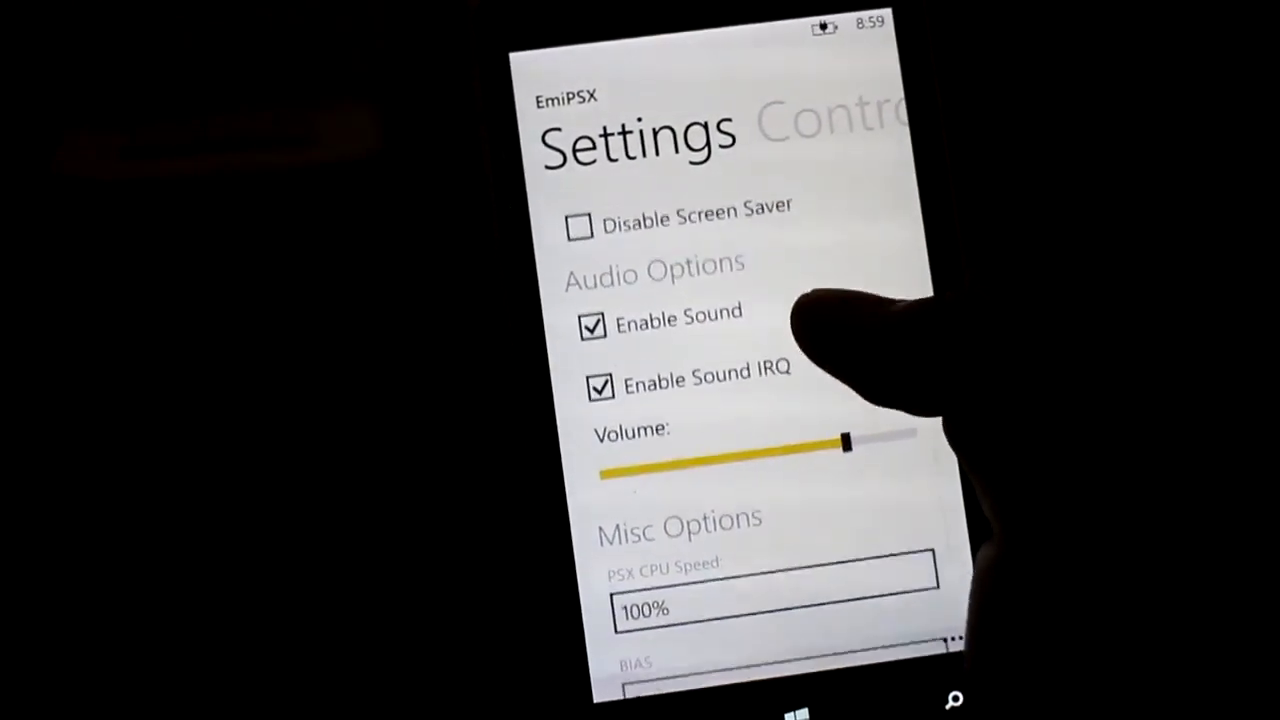
scroll(down, 3)
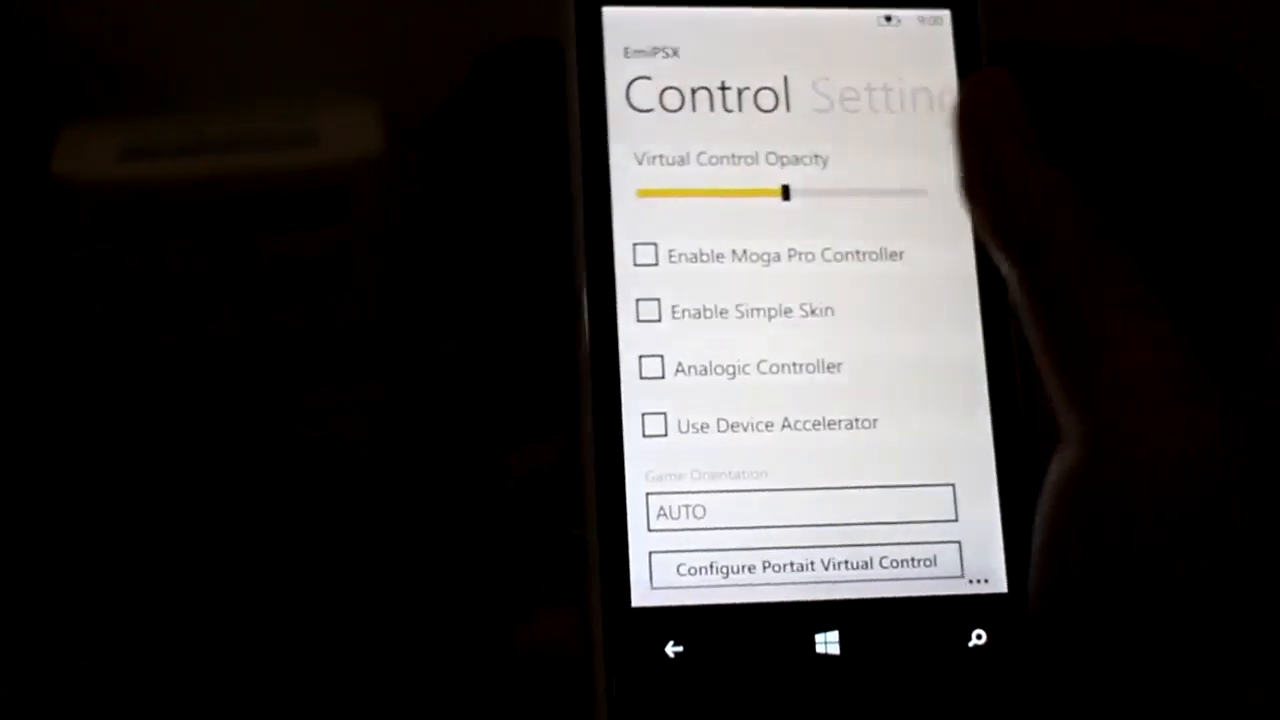
Return to the Settings pivot and close the emulator settings with the check button.
scroll(left, 3)
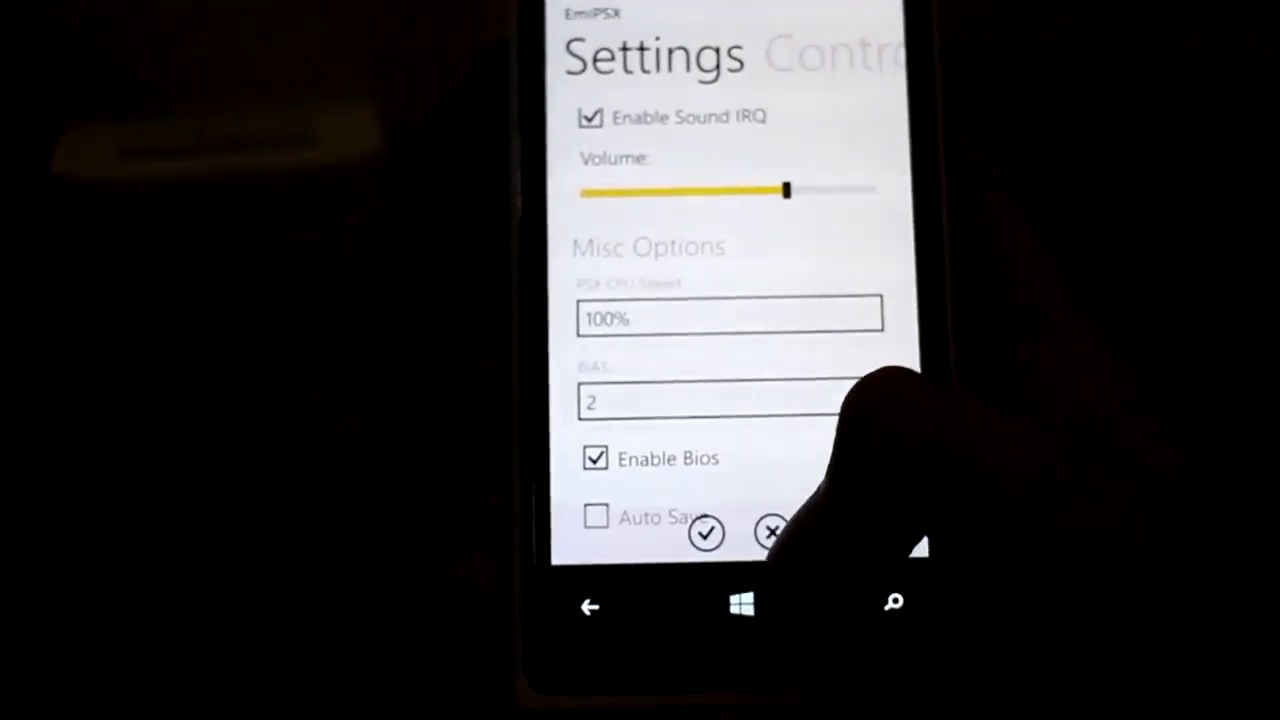
click(706, 531)
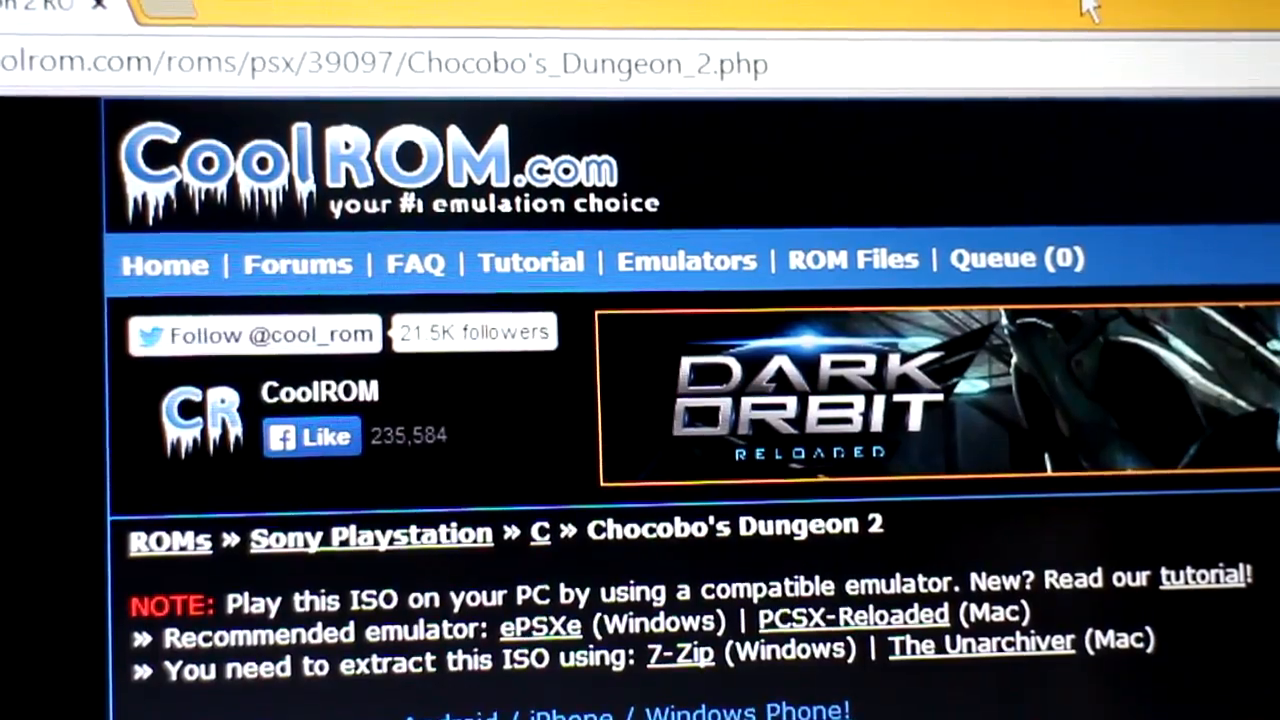
Open the ROM Files dropdown of console categories and scroll the list.
click(853, 260)
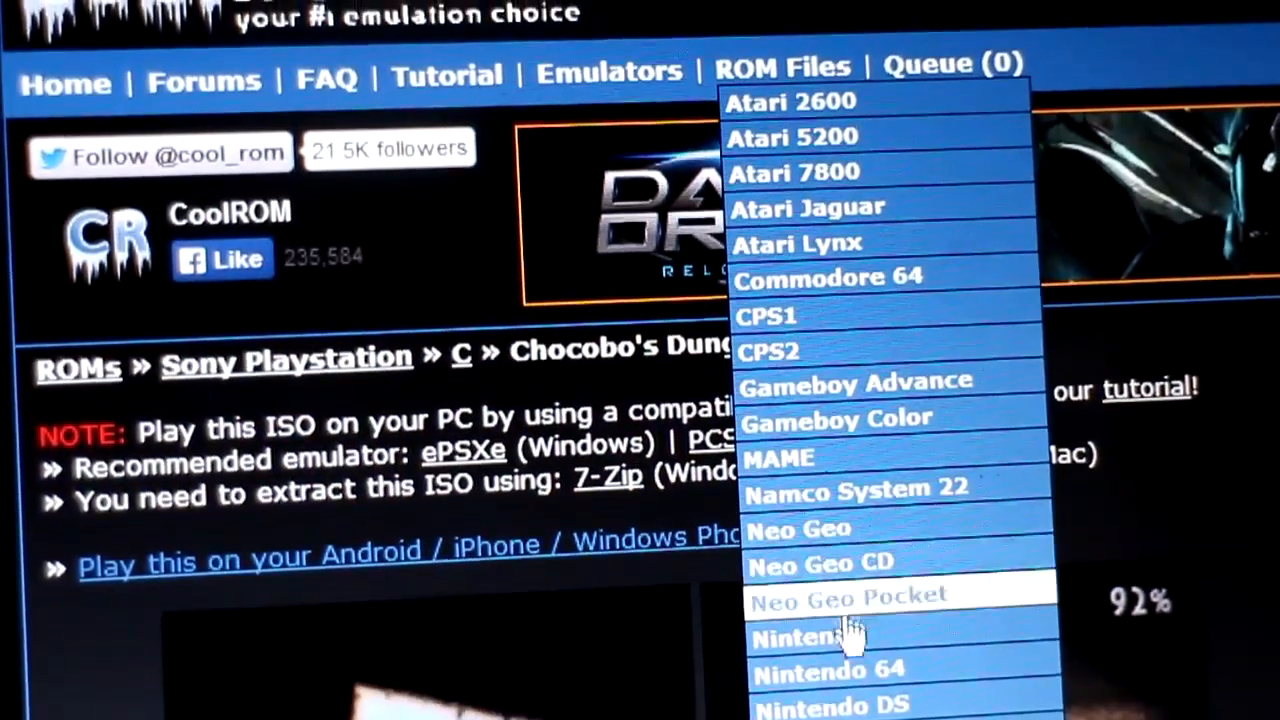
scroll(down, 3)
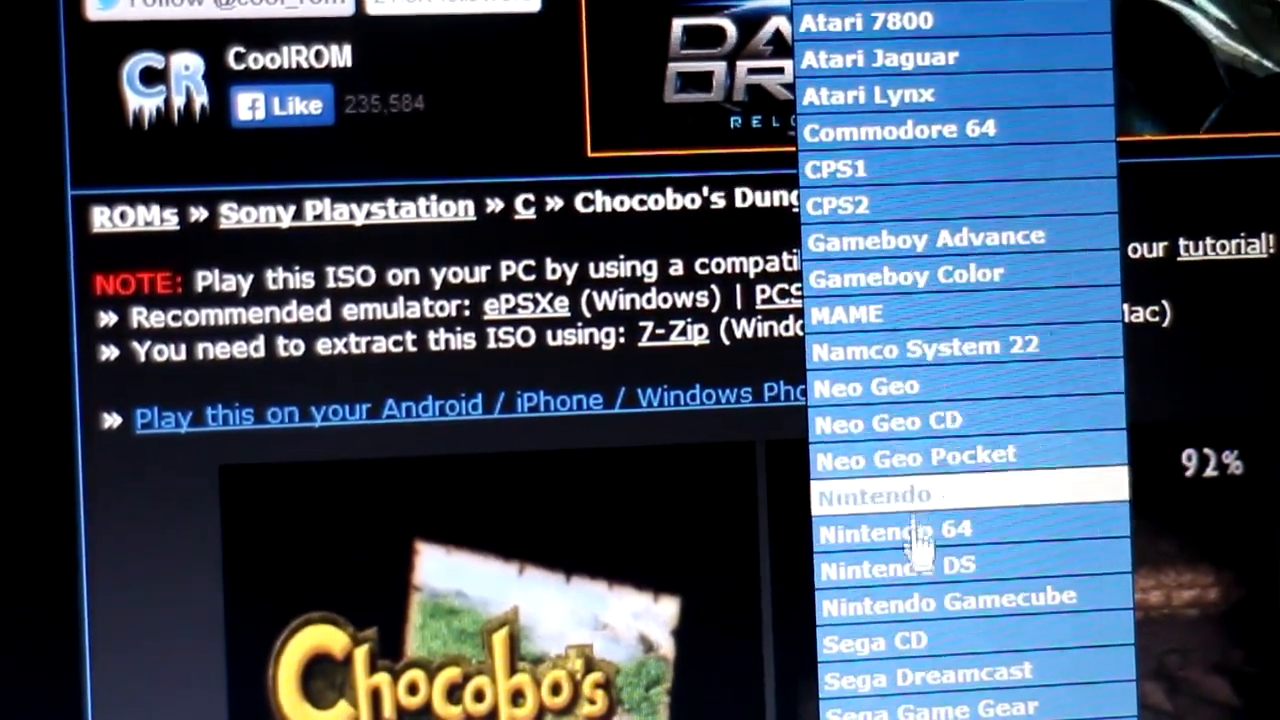
scroll(down, 3)
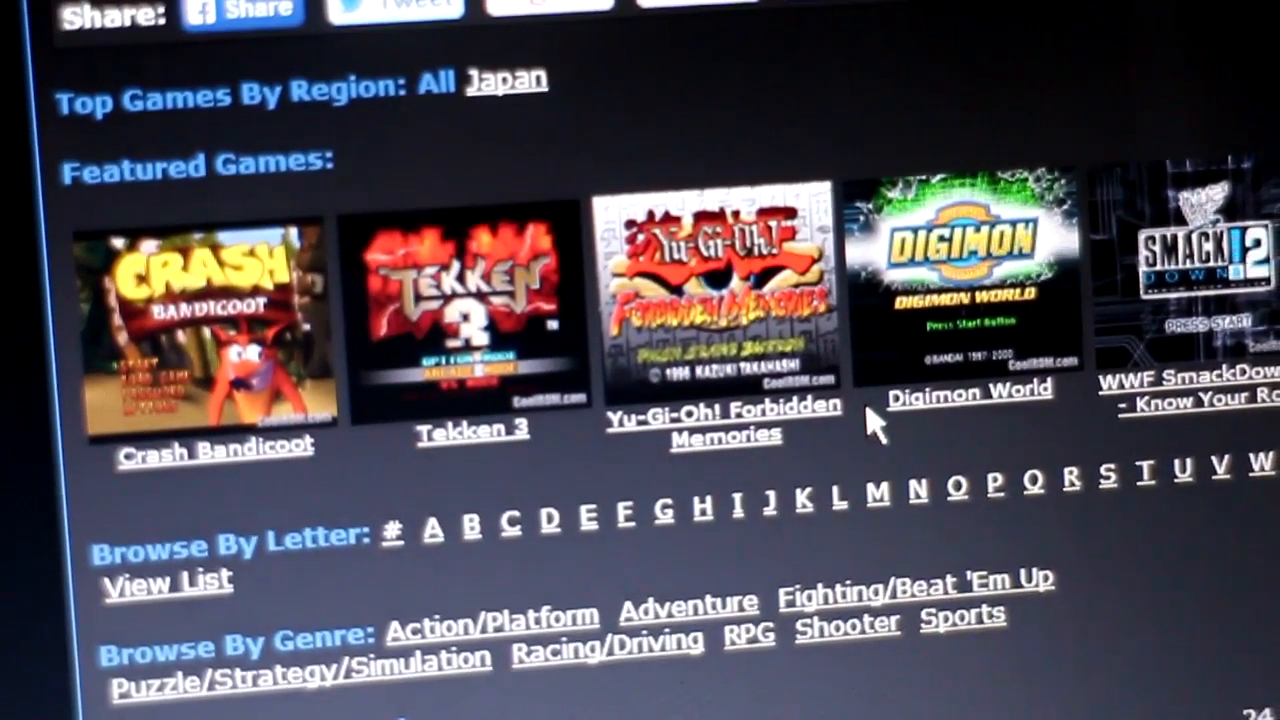
Scroll the PlayStation page through Featured, Top 50 Downloaded and Top 50 Rated games.
scroll(down, 3)
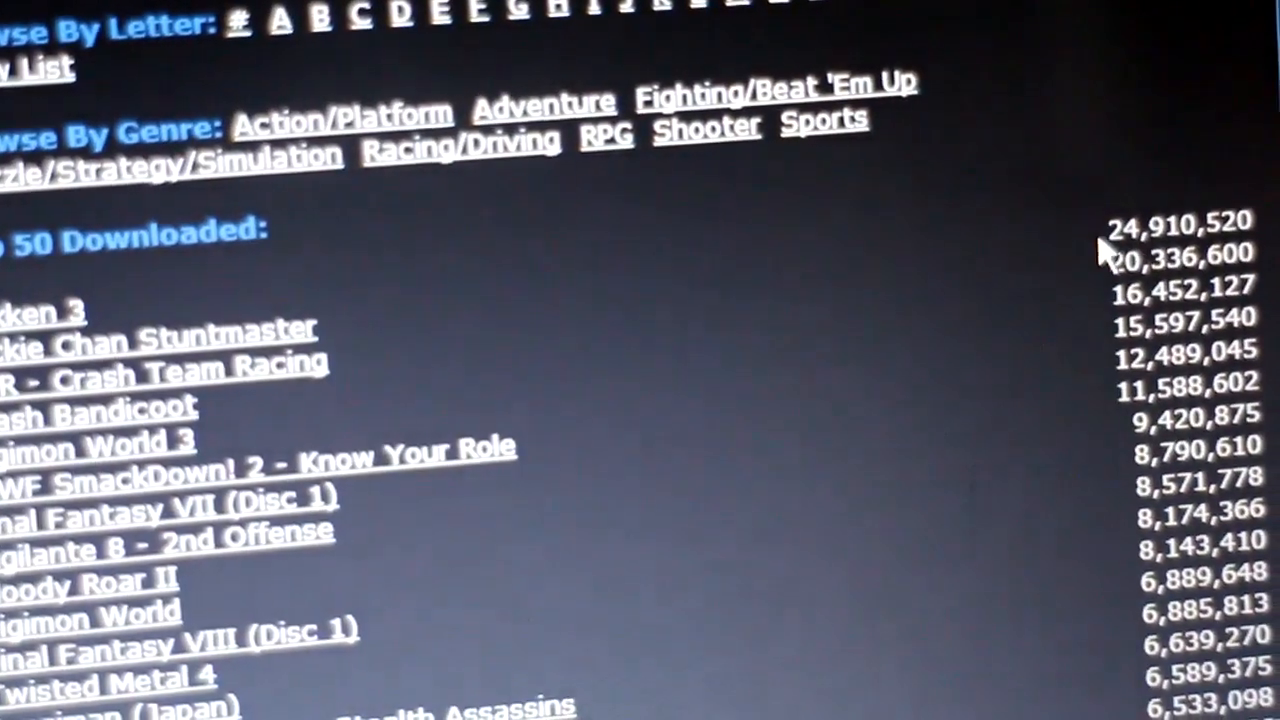
scroll(down, 3)
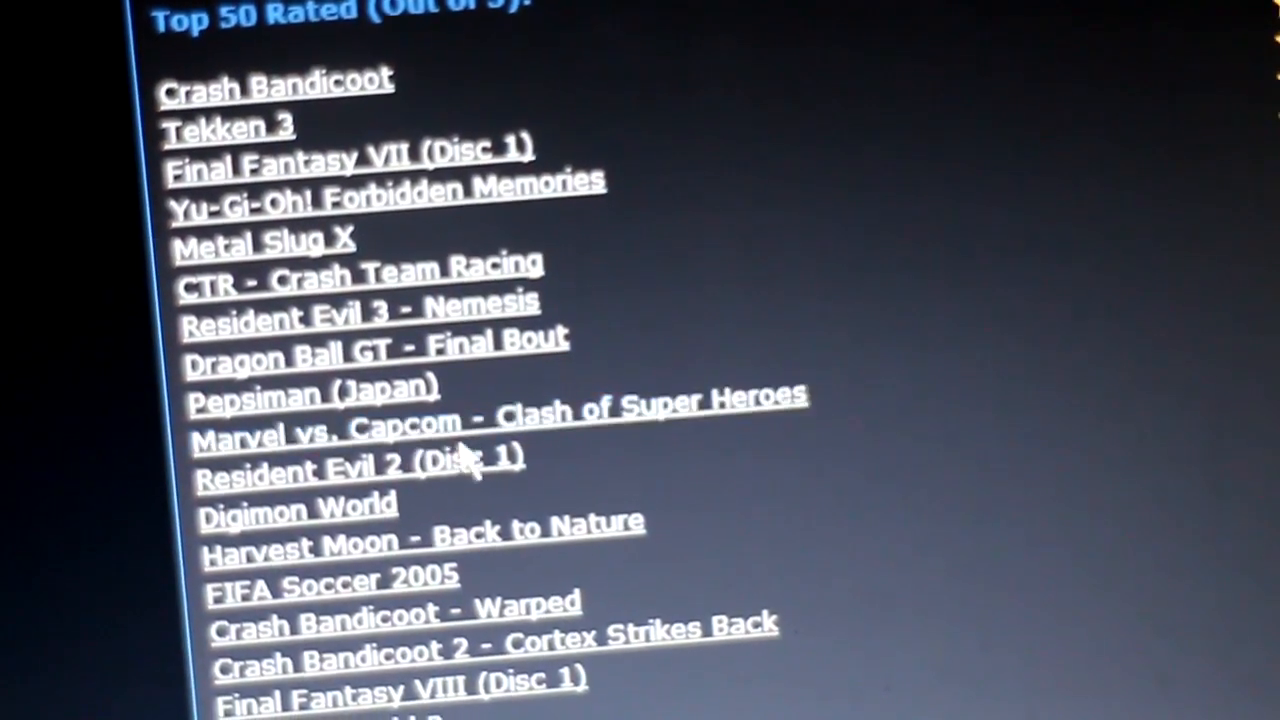
Scroll the PlayStation C-titles list down and select Chocobo's Dungeon 2.
scroll(down, 3)
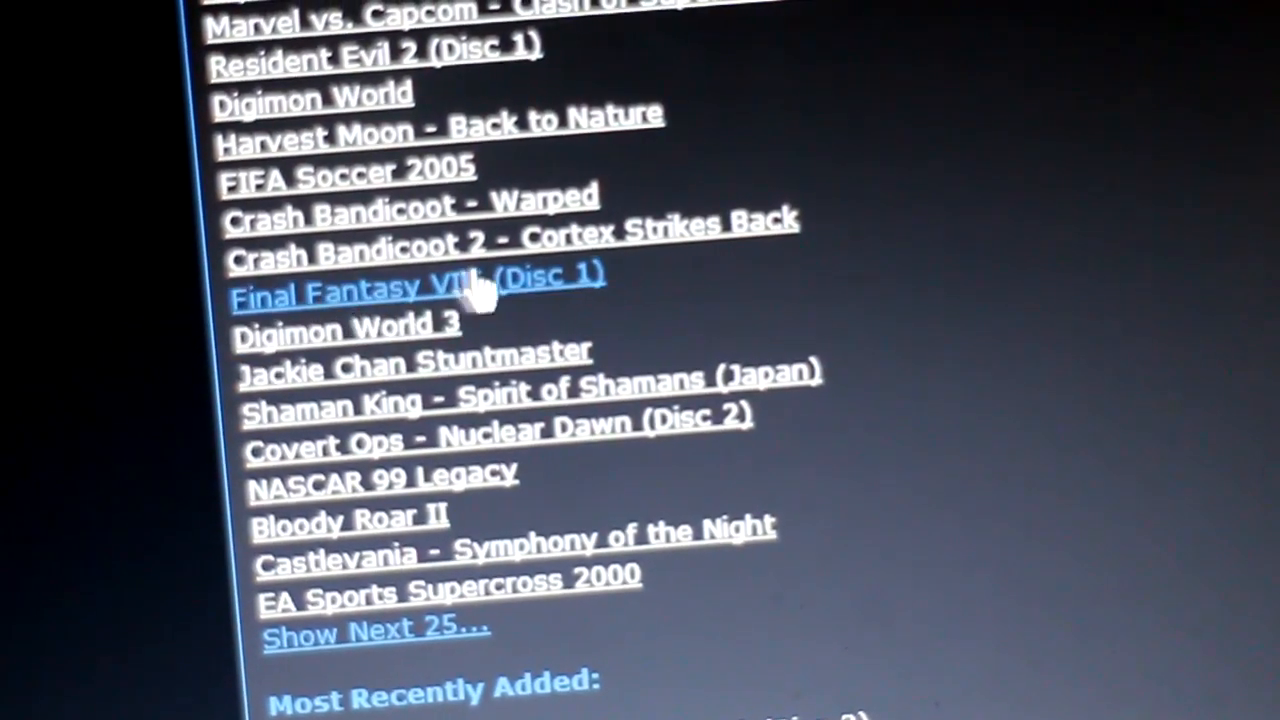
scroll(down, 3)
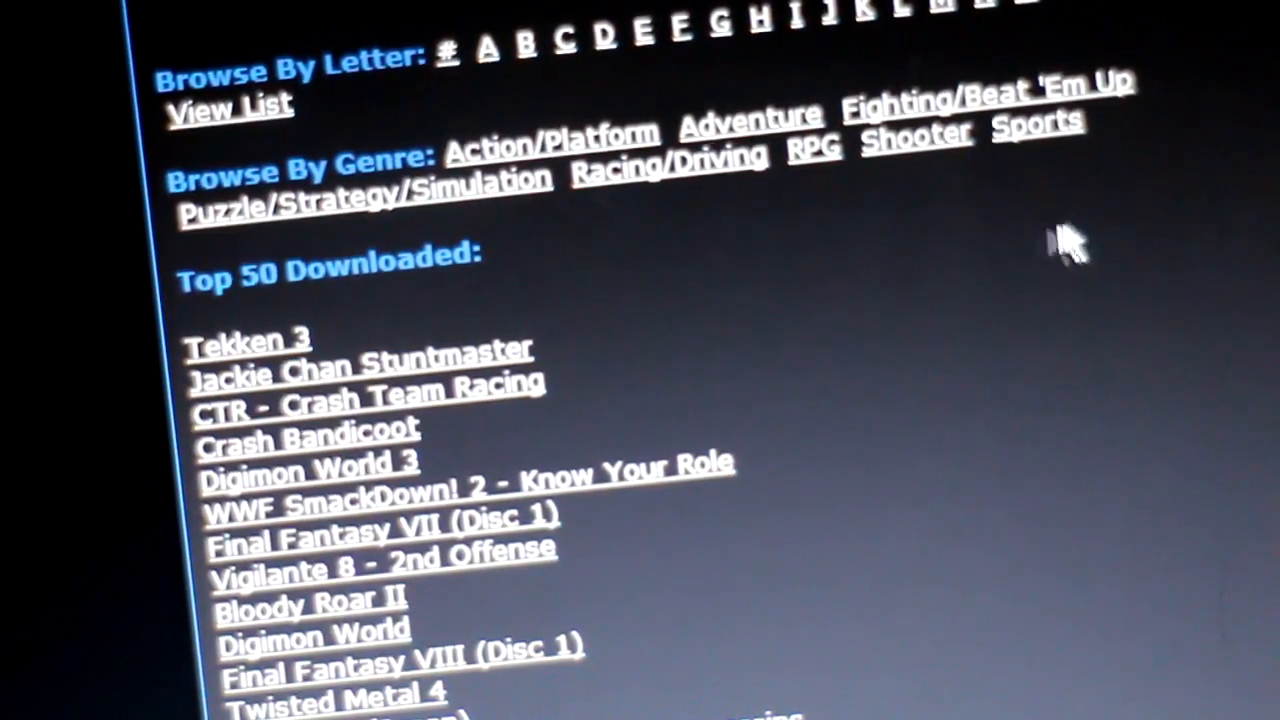
scroll(down, 3)
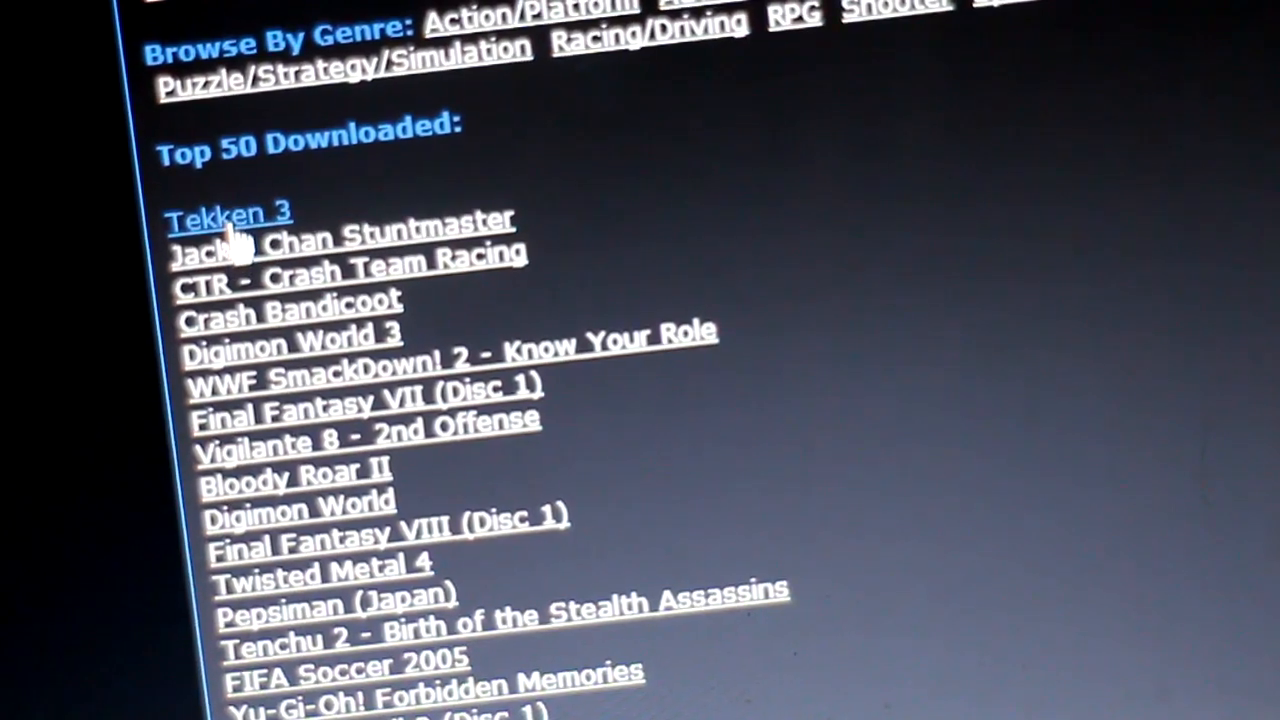
scroll(down, 3)
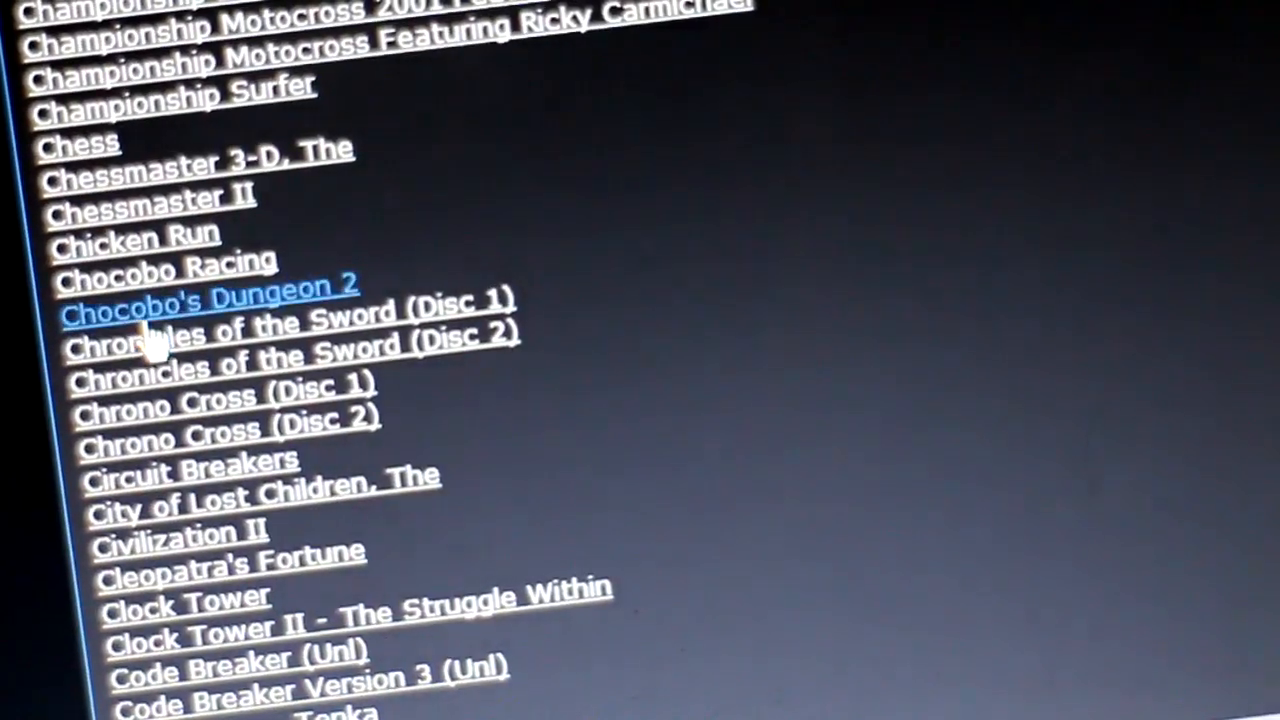
click(207, 300)
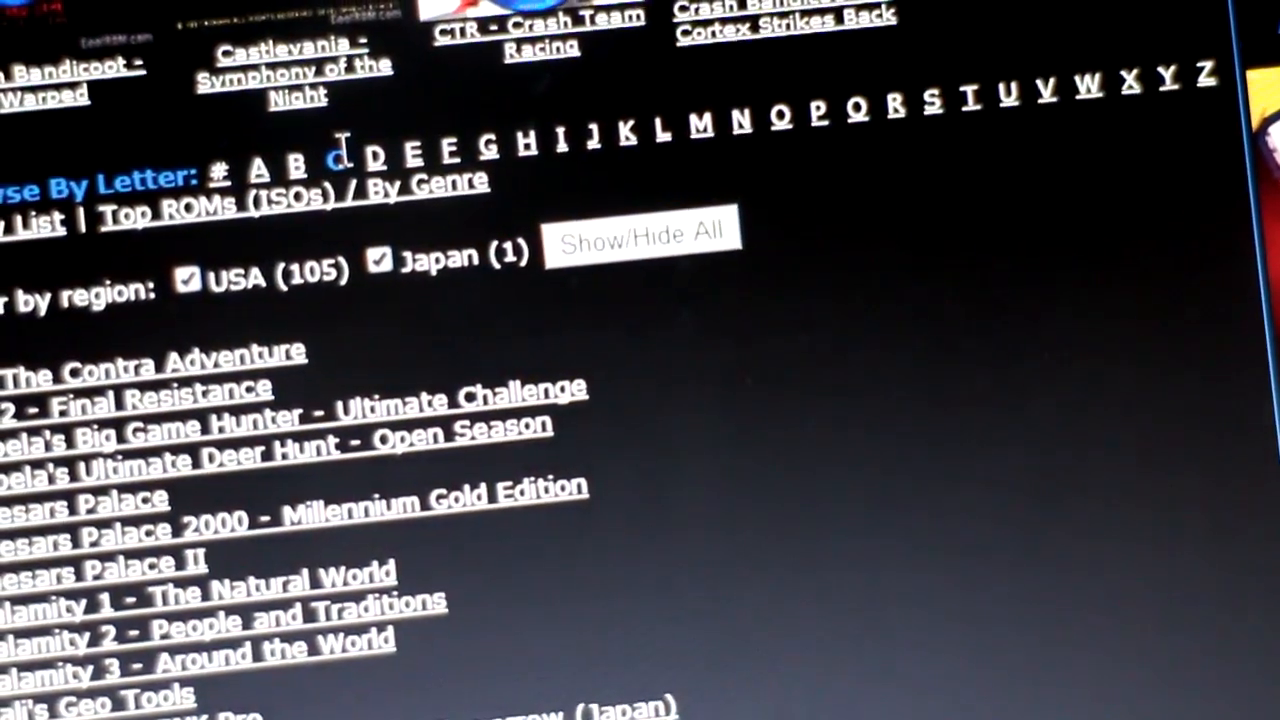
Scroll further down the C list and click the Chocobo's Dungeon 2 link.
scroll(down, 3)
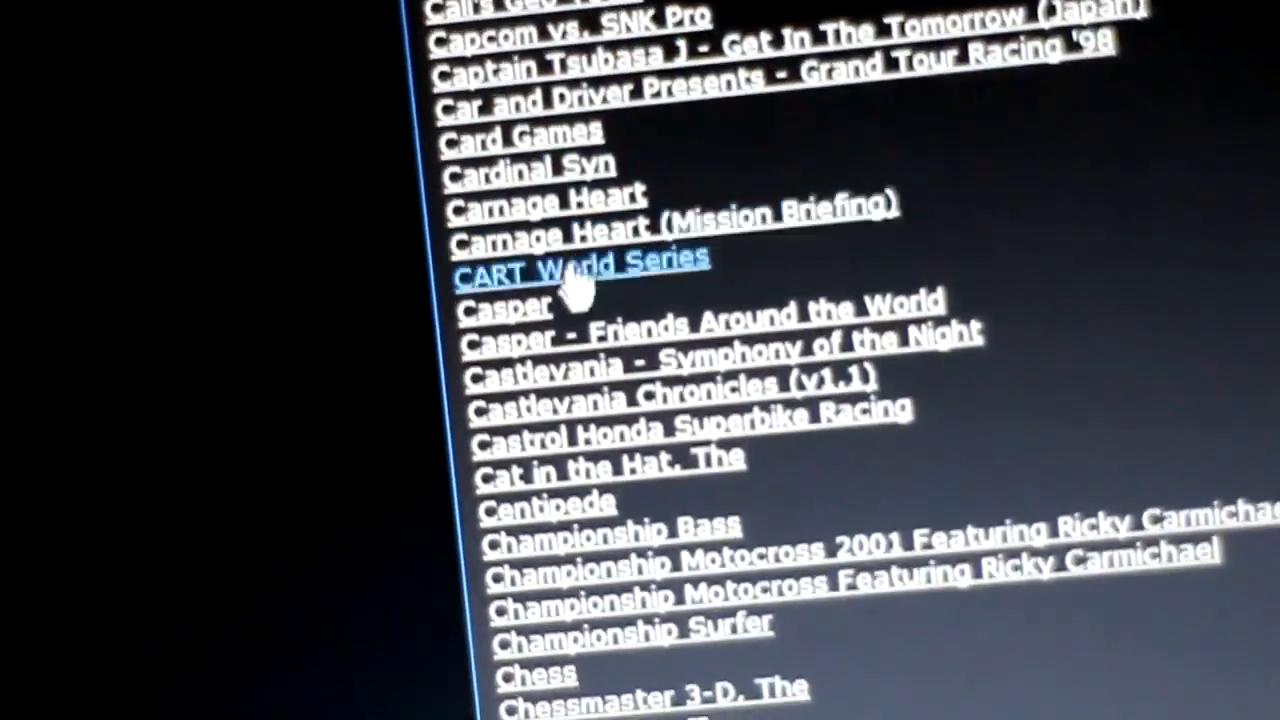
scroll(down, 3)
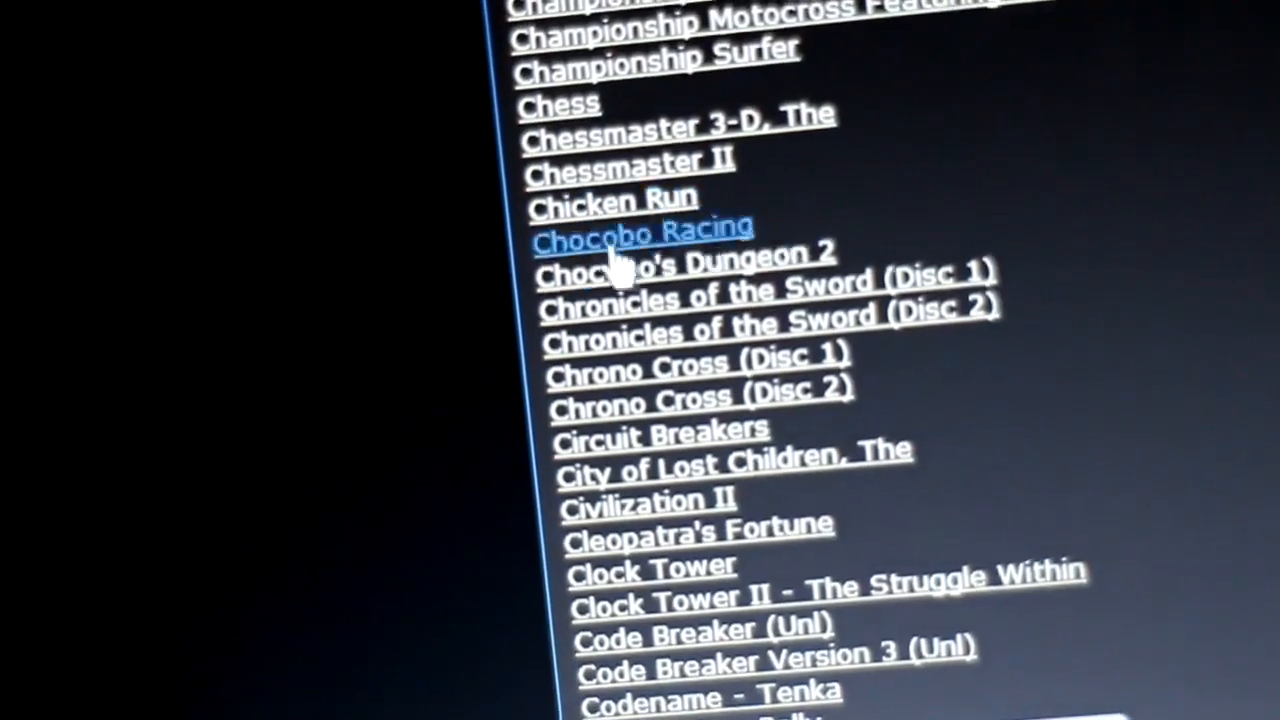
click(685, 280)
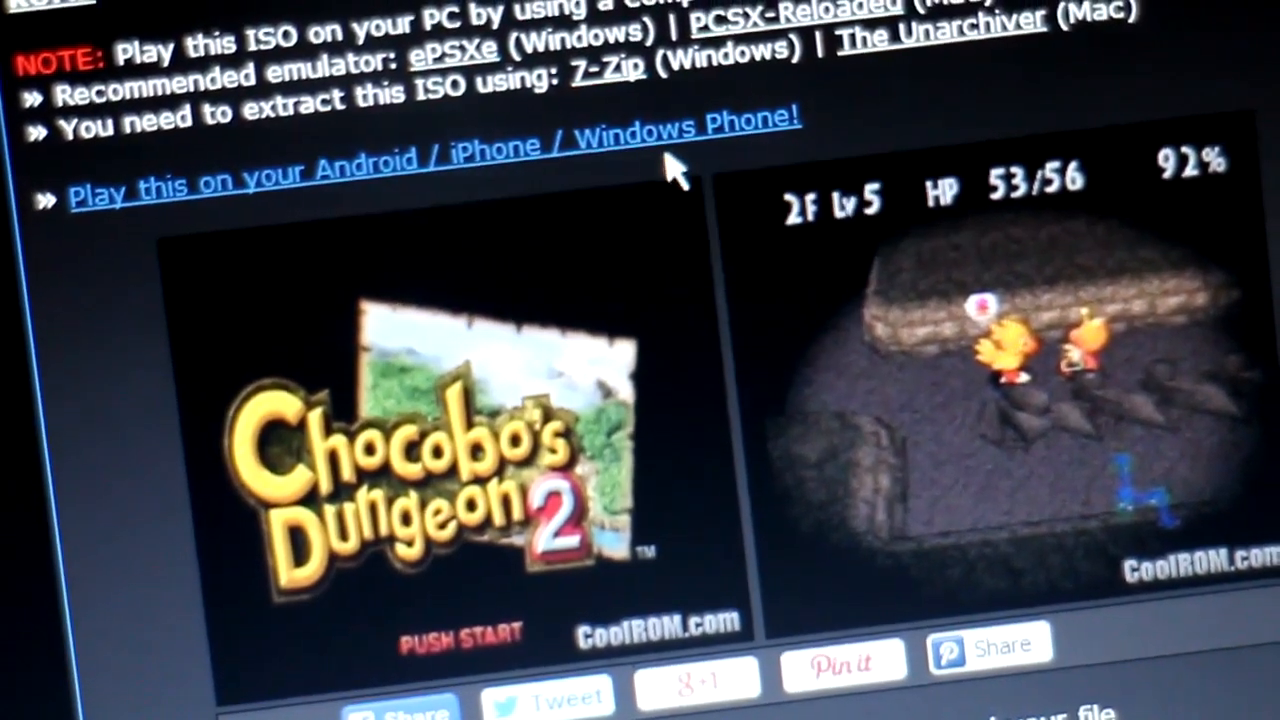
Scroll the Chocobo's Dungeon 2 page past screenshots to the download link area.
scroll(down, 3)
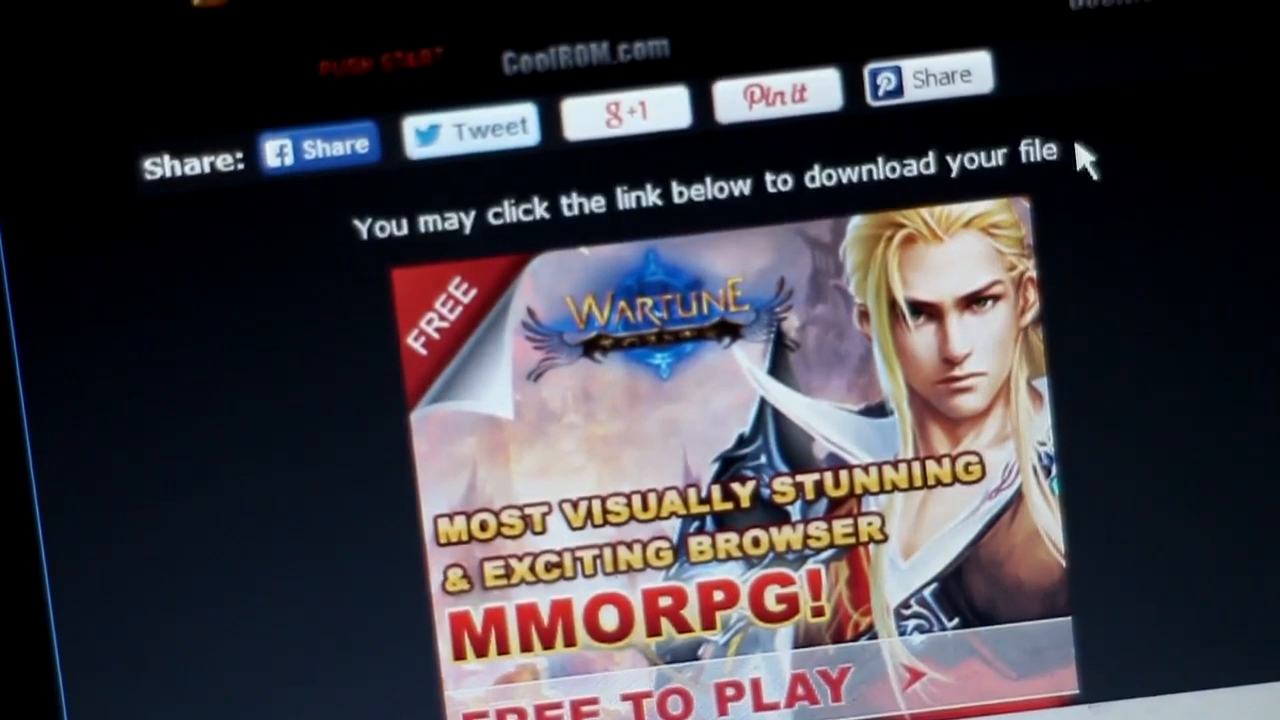
scroll(down, 3)
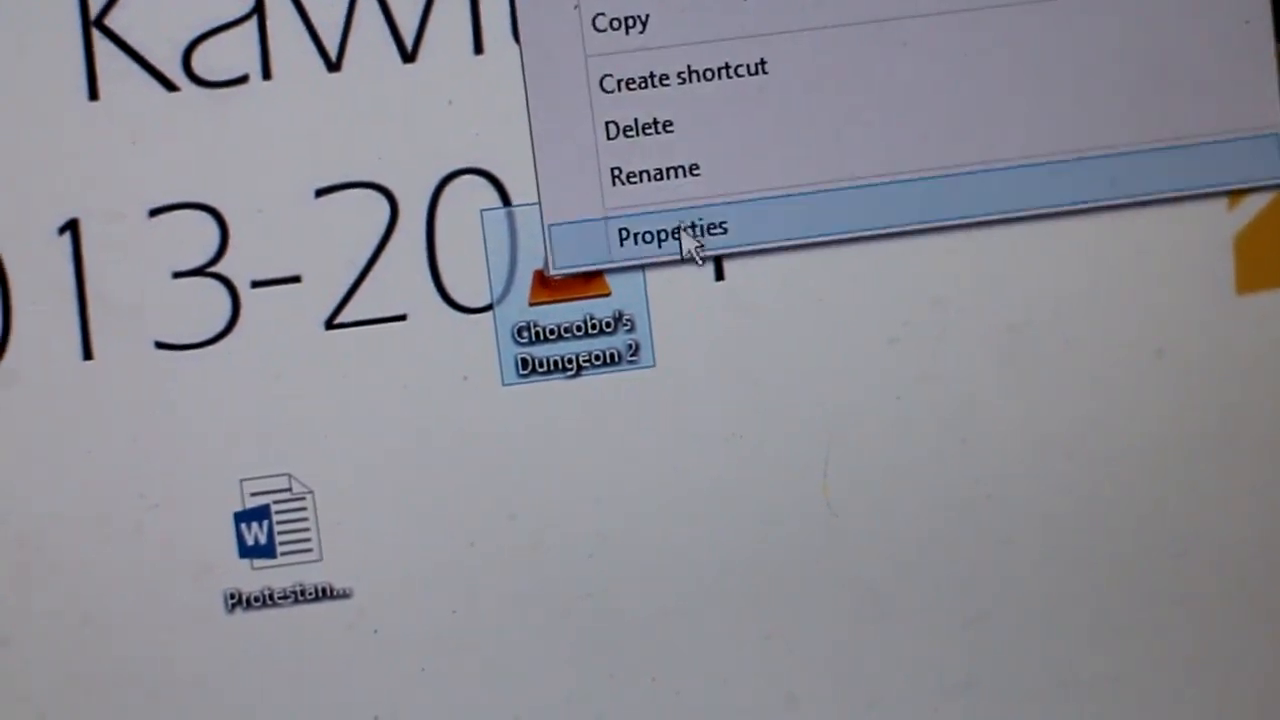
Open Properties for the Chocobo's Dungeon 2 file on the desktop.
click(673, 226)
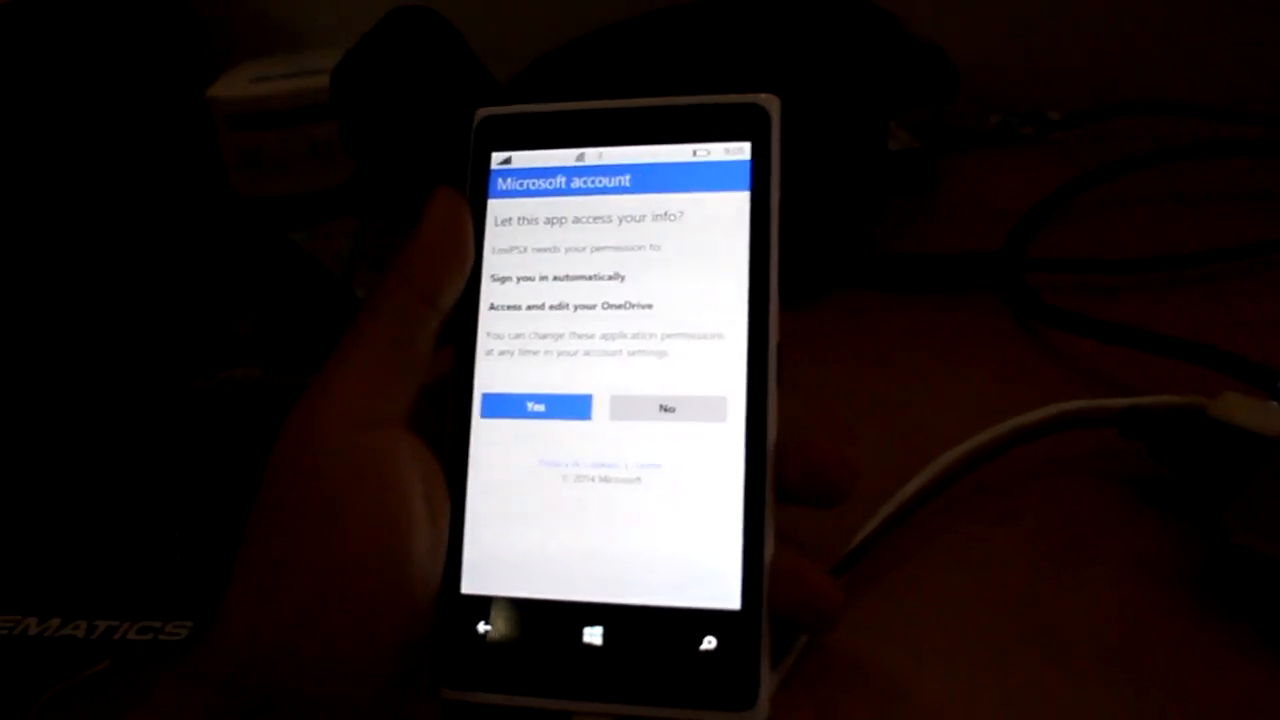
Approve the Microsoft account prompt so EmiPSX can sign in and reach OneDrive.
click(535, 407)
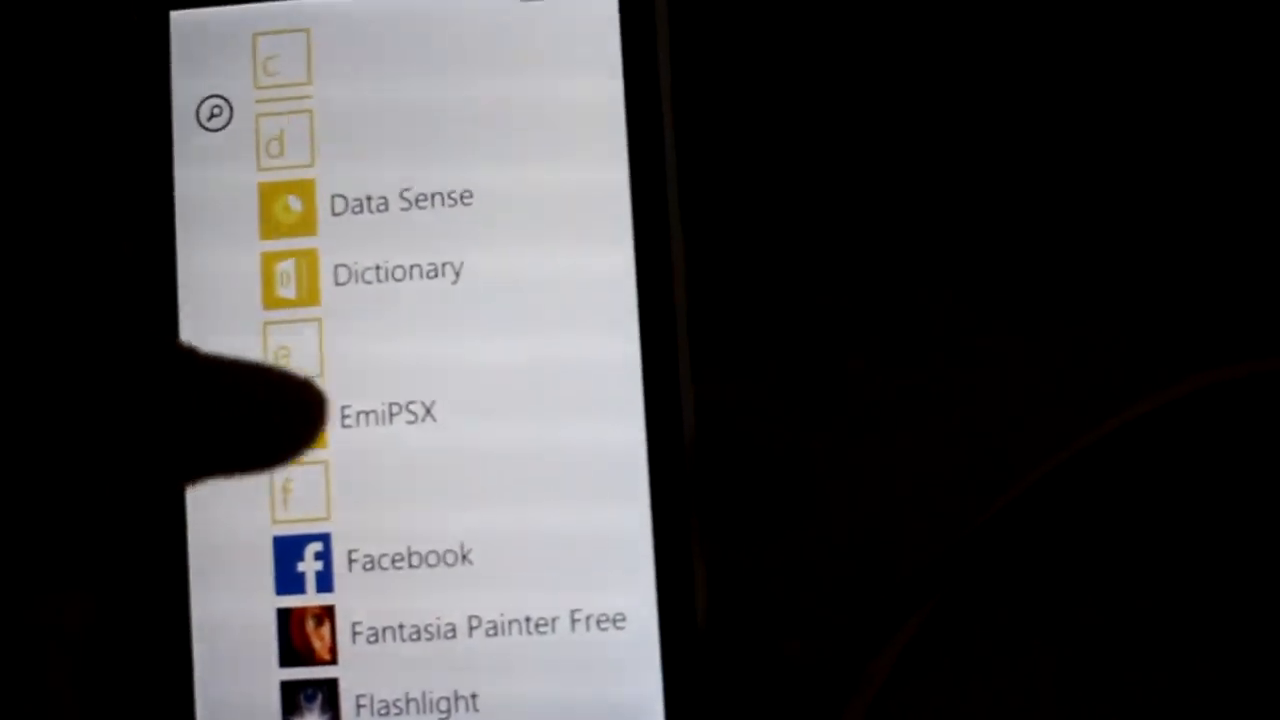
Launch EmiPSX from the E section of the phone's app list.
click(388, 413)
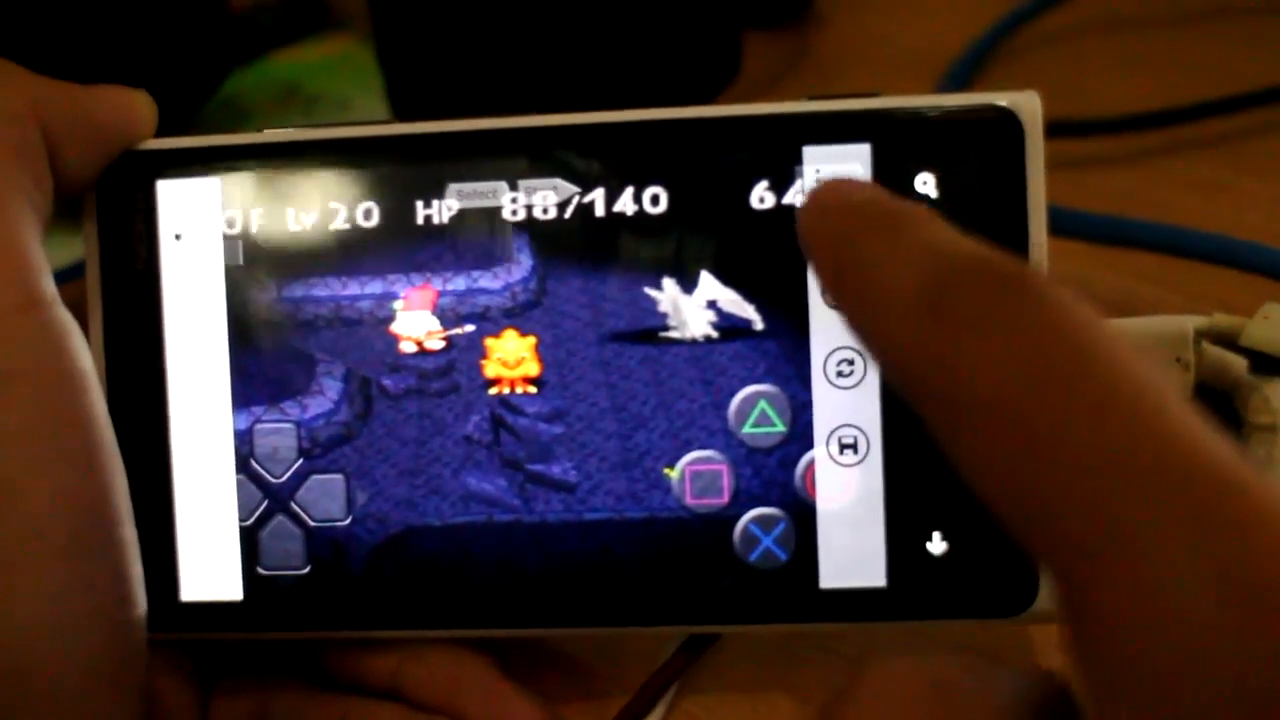
Load the saved state from the side menu and confirm the Attention dialog.
click(830, 175)
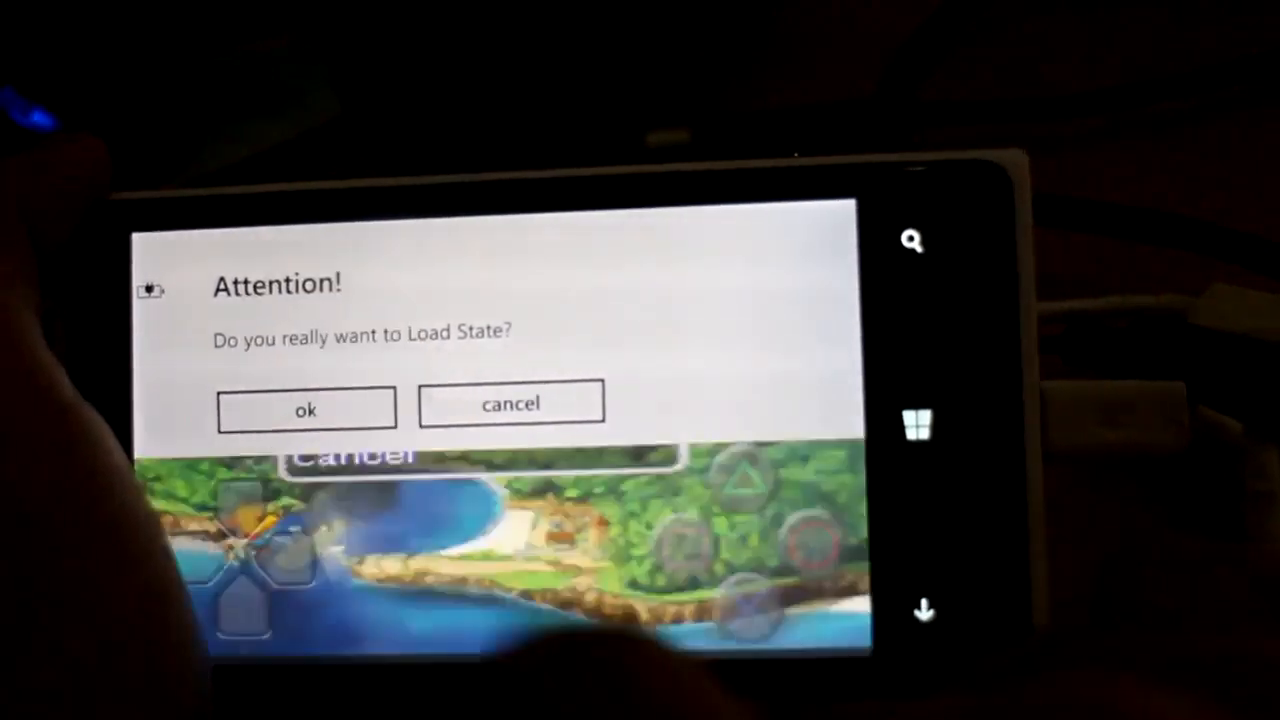
click(306, 409)
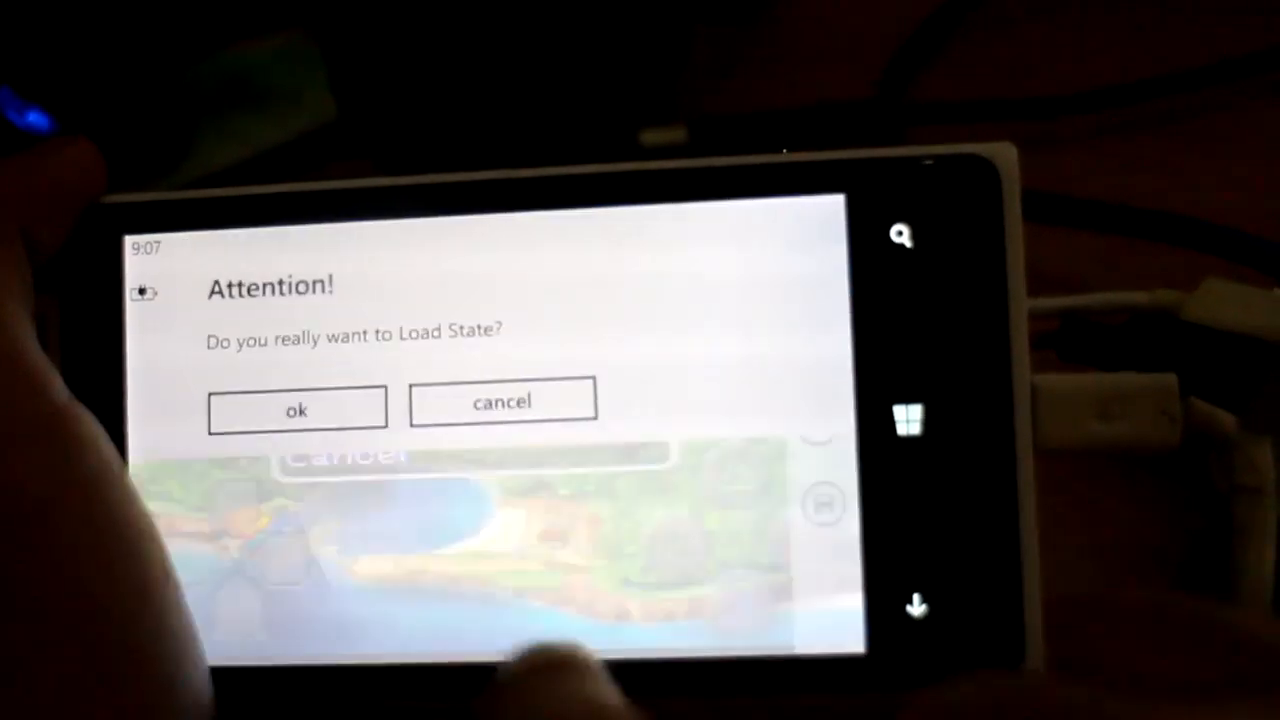
click(296, 409)
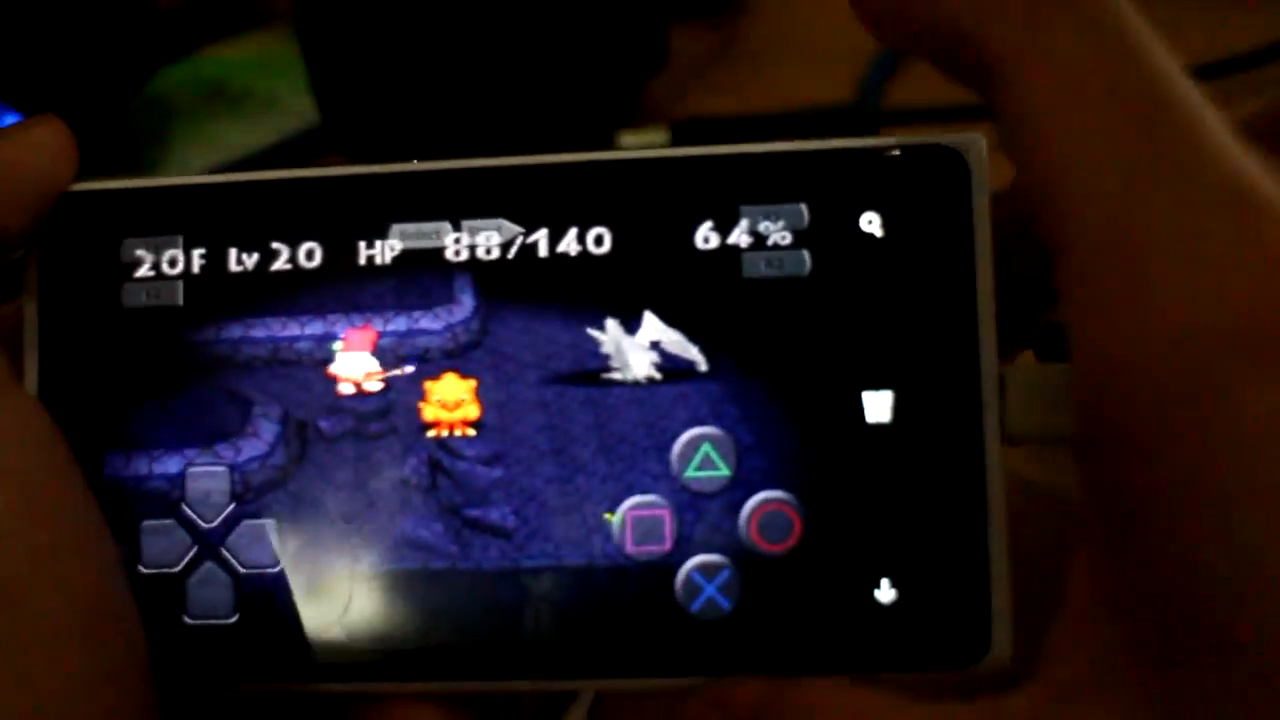